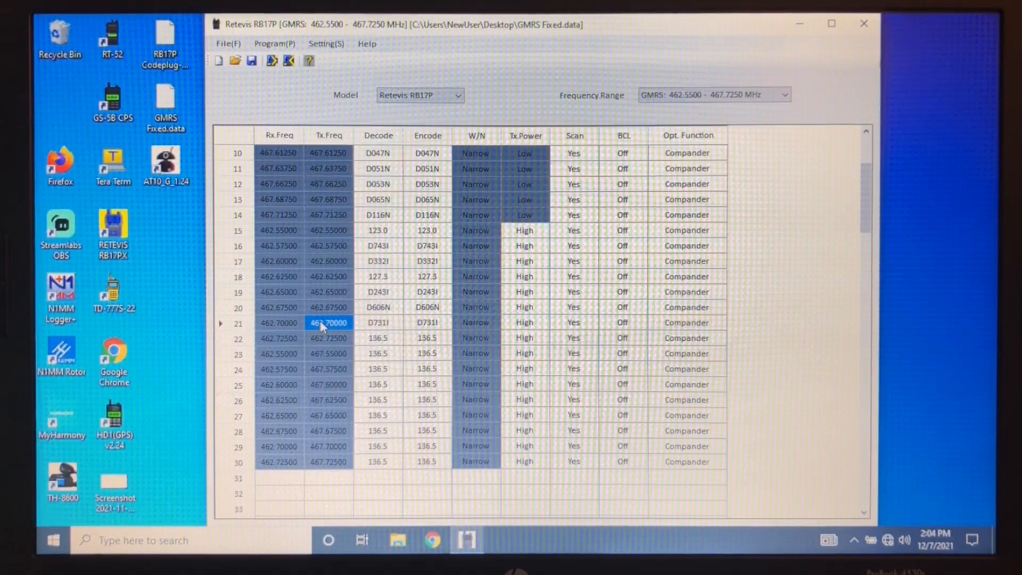
Confirm the selected COM port under Setting > Port, then bring up the Program menu
{"action": "left_click", "coordinate": [280, 353]}
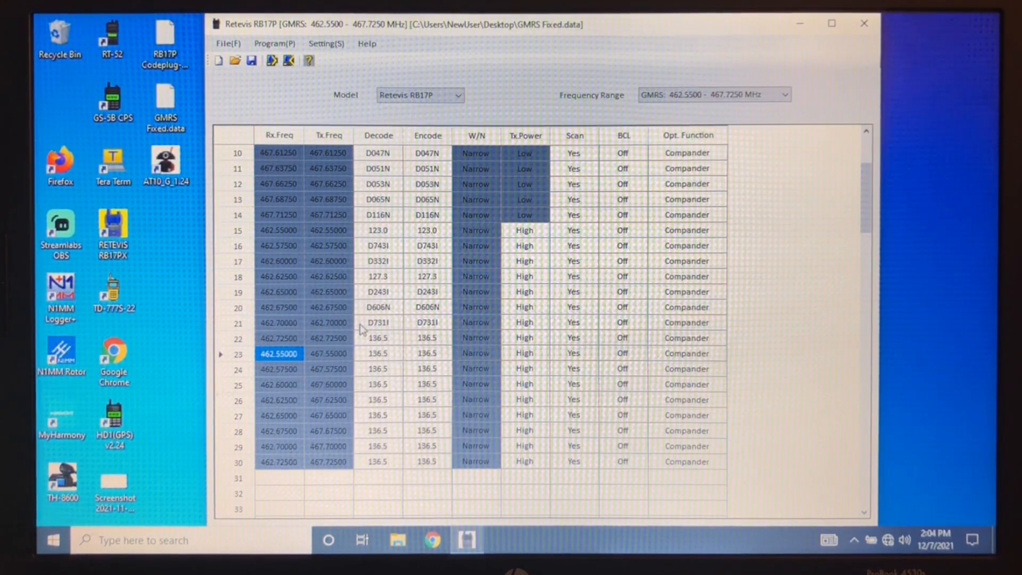
{"action": "scroll", "scroll_direction": "up", "scroll_amount": 3}
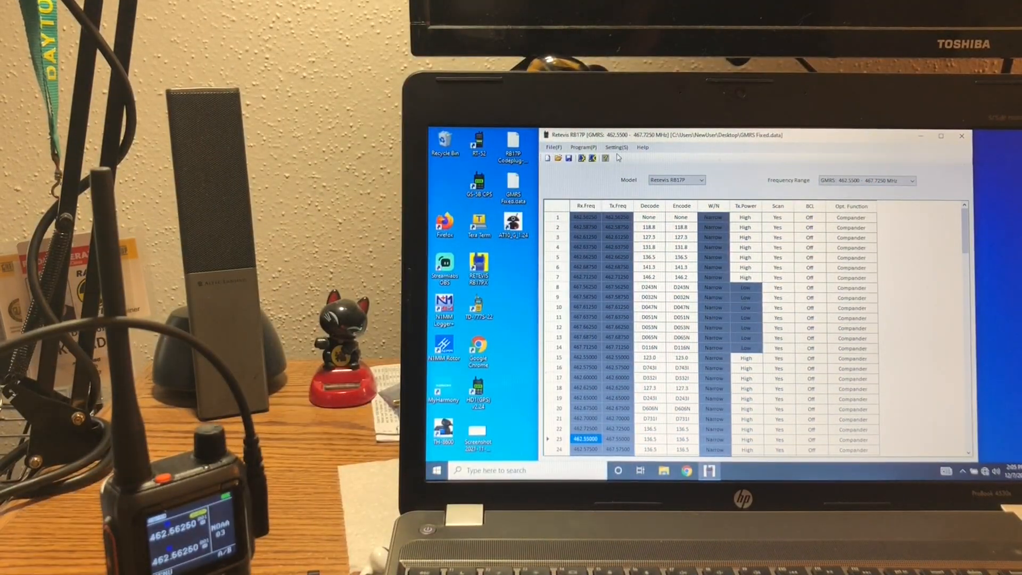
{"action": "left_click", "coordinate": [615, 147]}
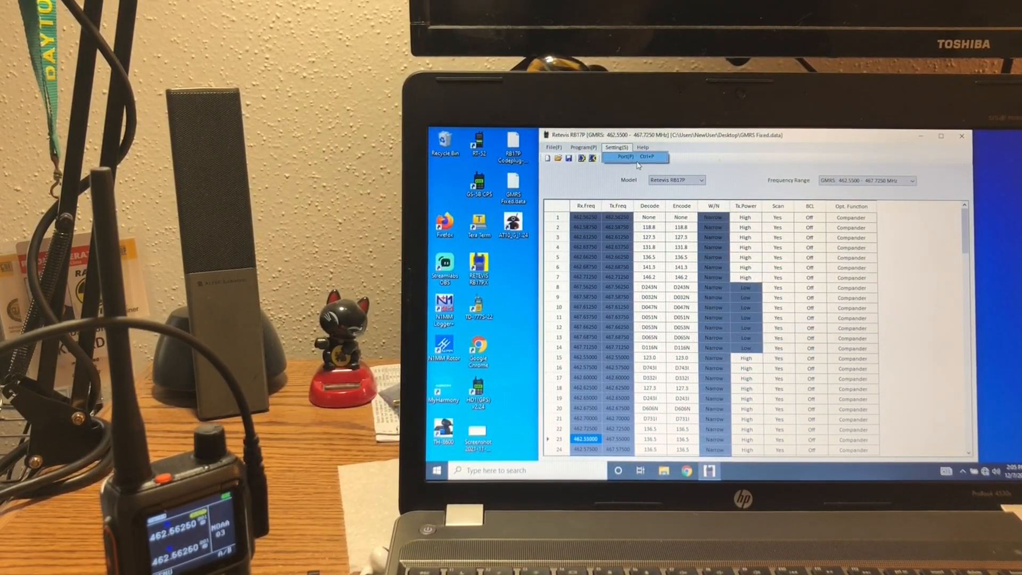
{"action": "left_click", "coordinate": [628, 157]}
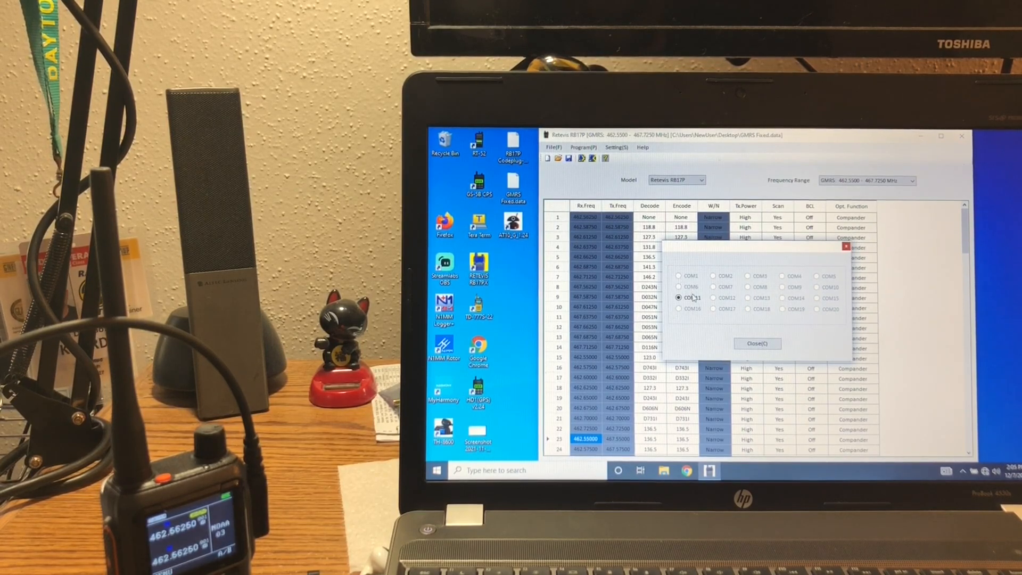
{"action": "left_click", "coordinate": [757, 343]}
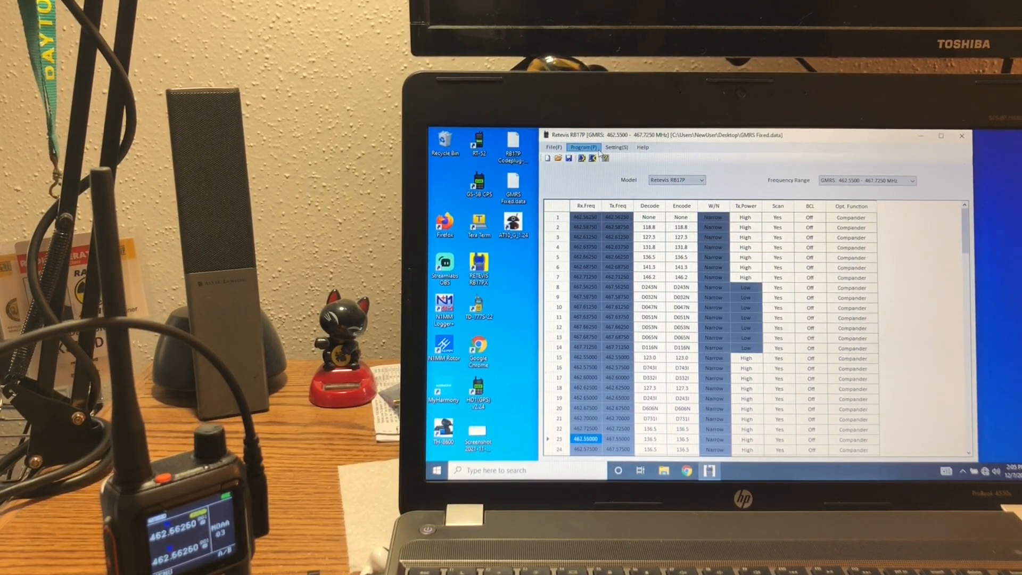
{"action": "left_click", "coordinate": [584, 147]}
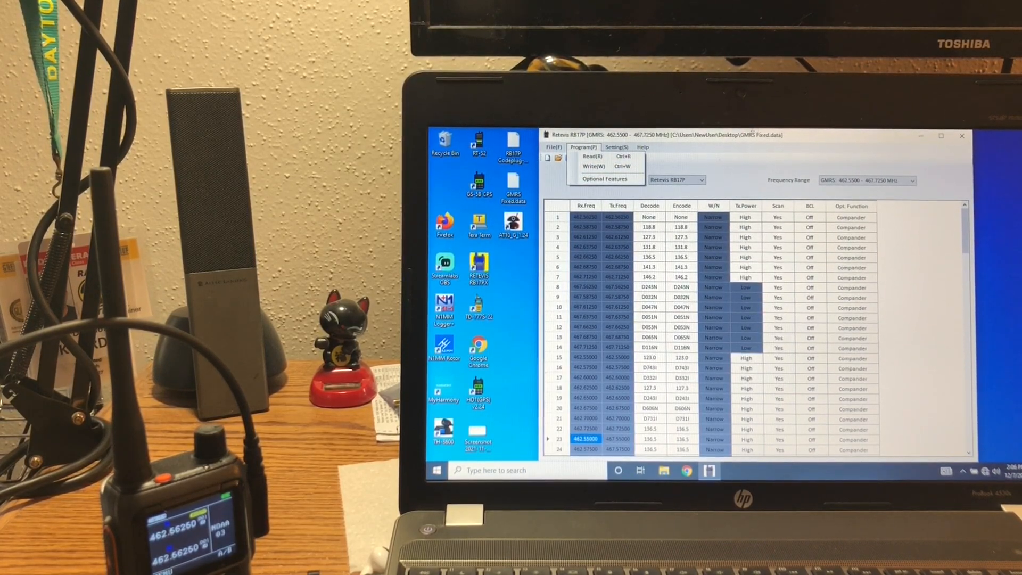
Start writing the 30-channel GMRS code plug to the connected radio via Program > Write
{"action": "left_click", "coordinate": [616, 147]}
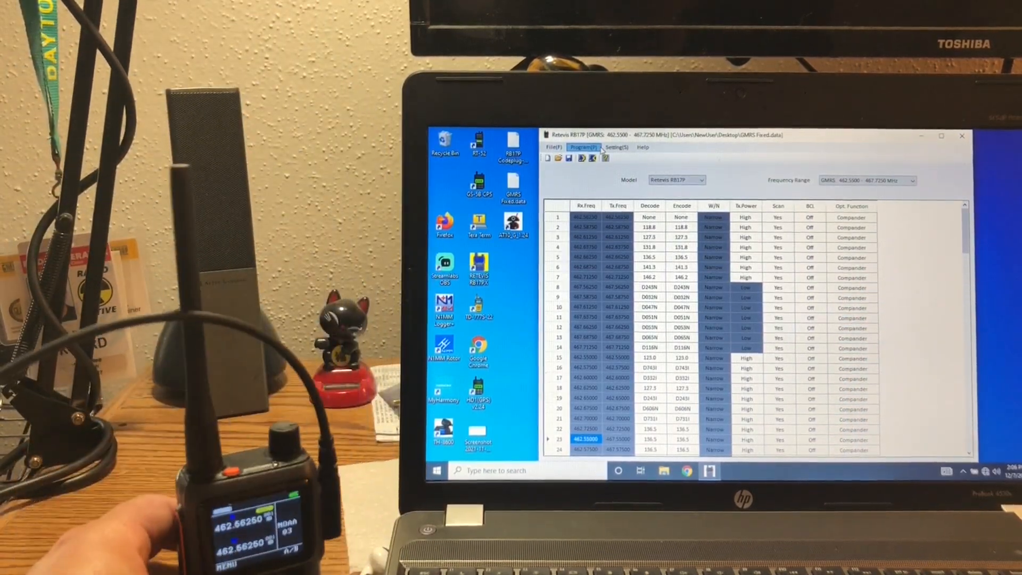
{"action": "left_click", "coordinate": [585, 147]}
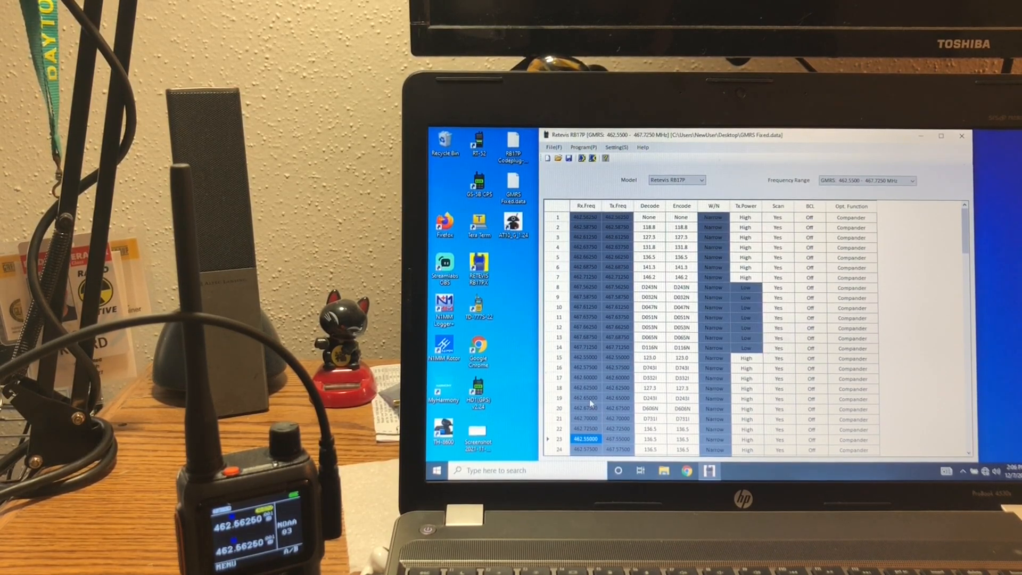
{"action": "left_click", "coordinate": [583, 147]}
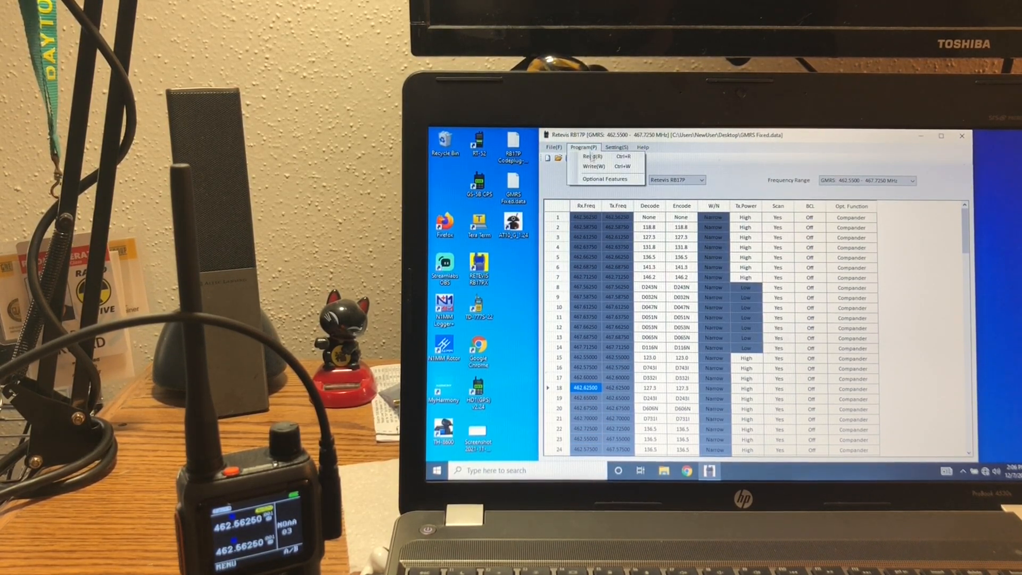
{"action": "left_click", "coordinate": [593, 166]}
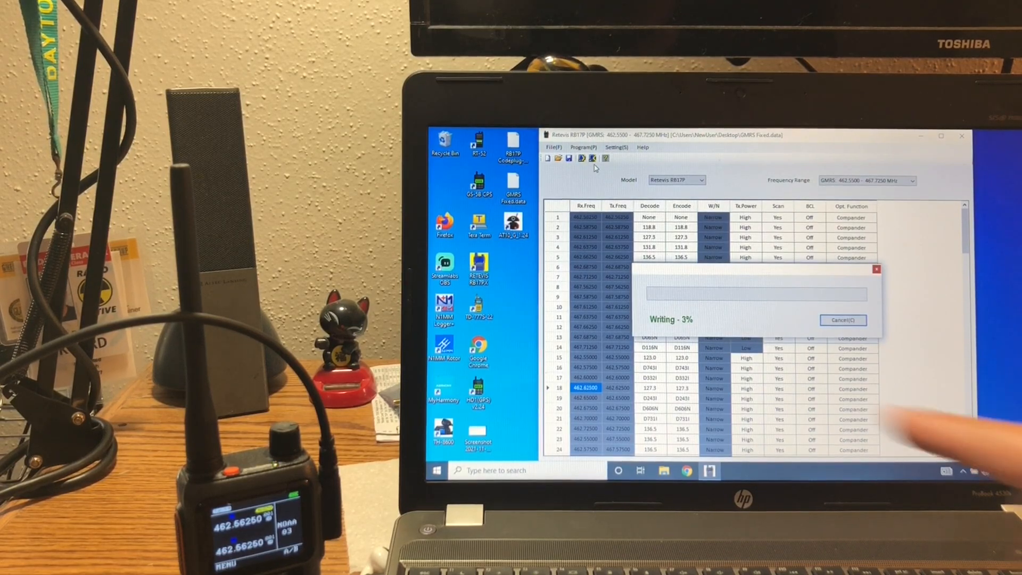